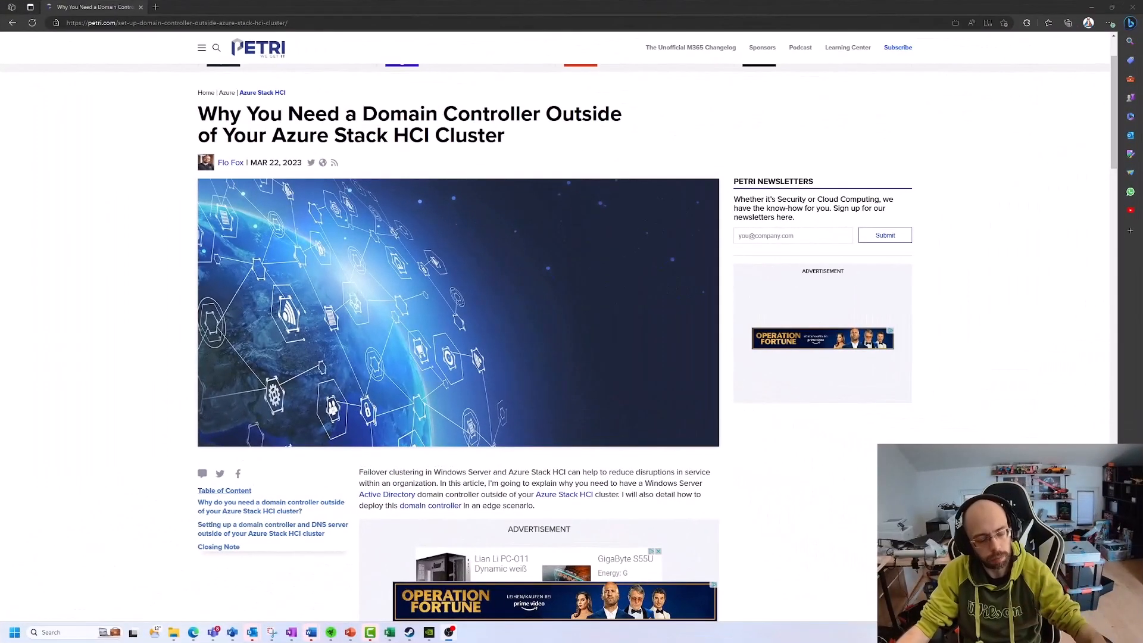
pyautogui.moveTo(770, 557)
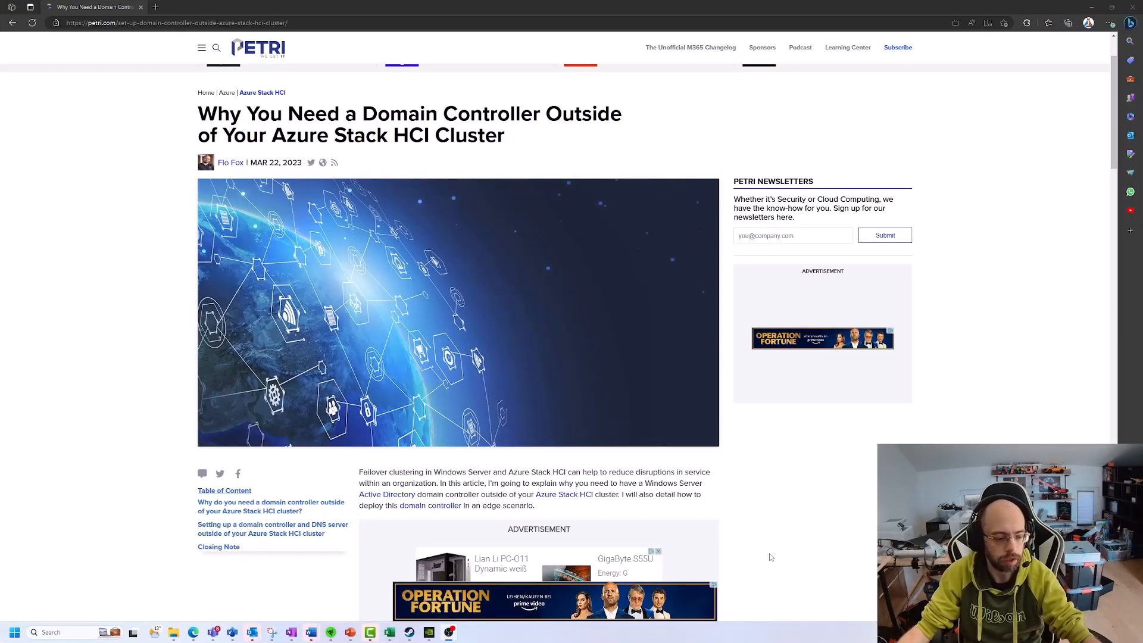
pyautogui.scroll(-3)
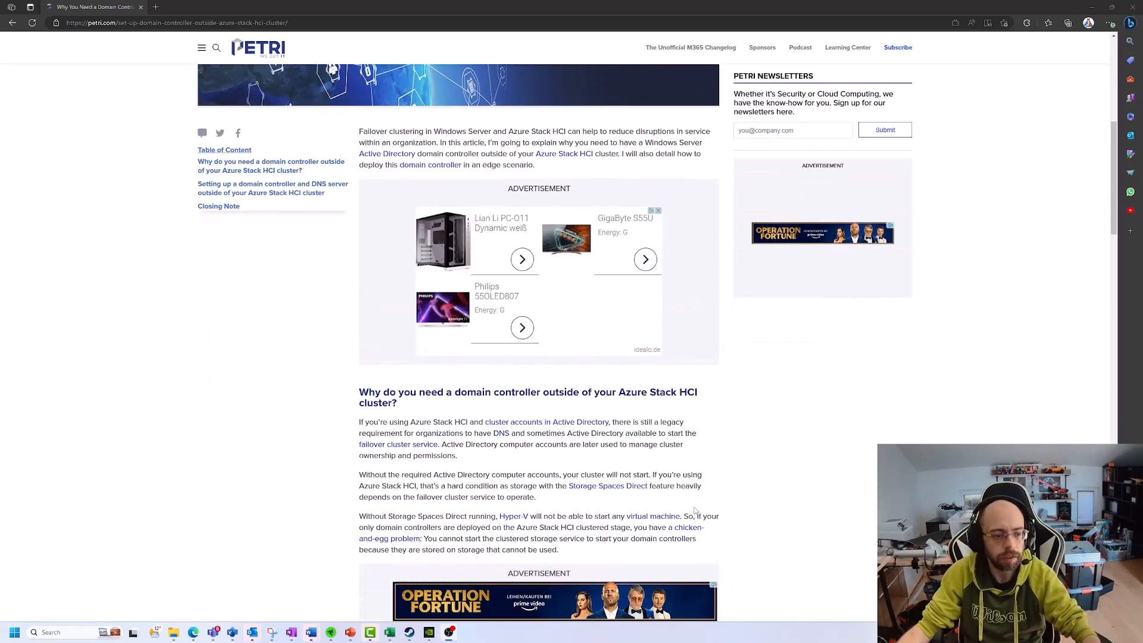
pyautogui.scroll(-3)
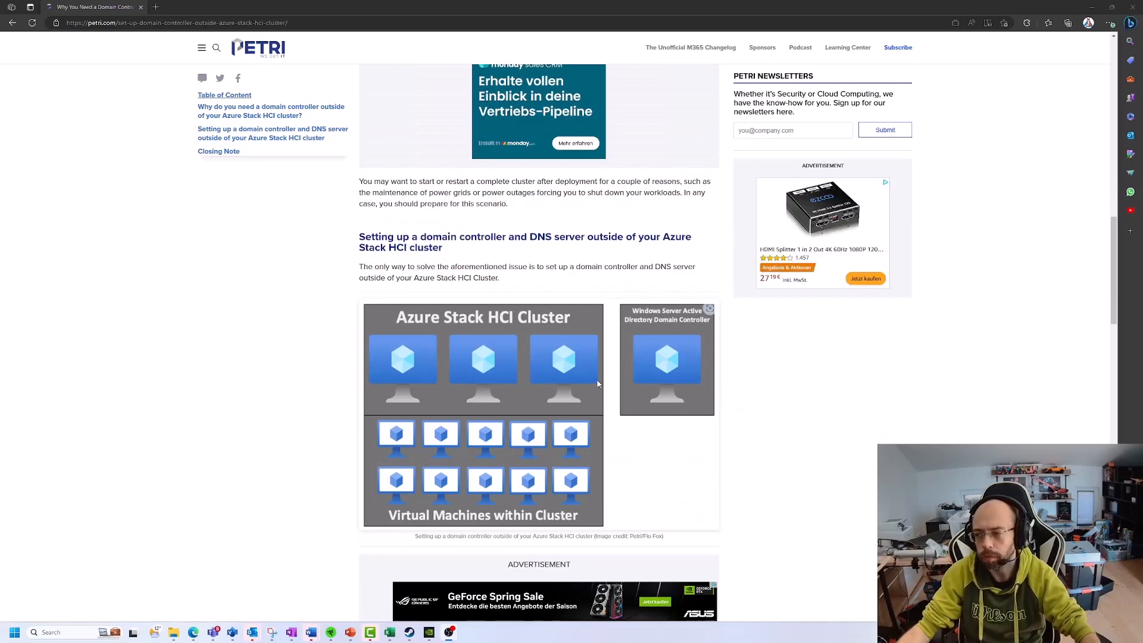
pyautogui.moveTo(690, 383)
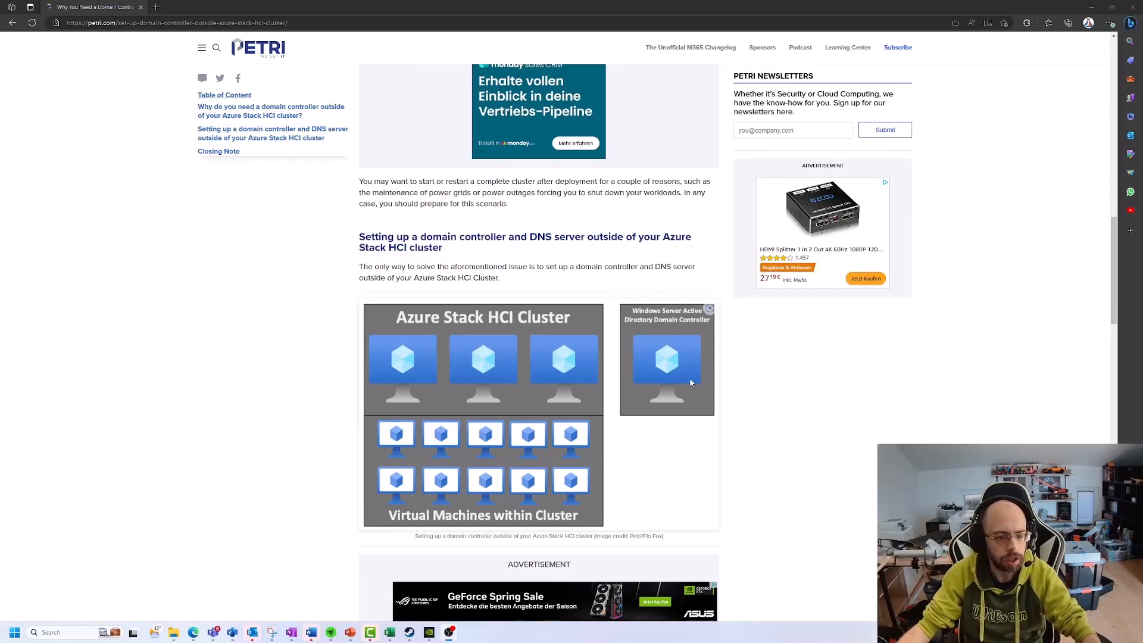
pyautogui.moveTo(656, 354)
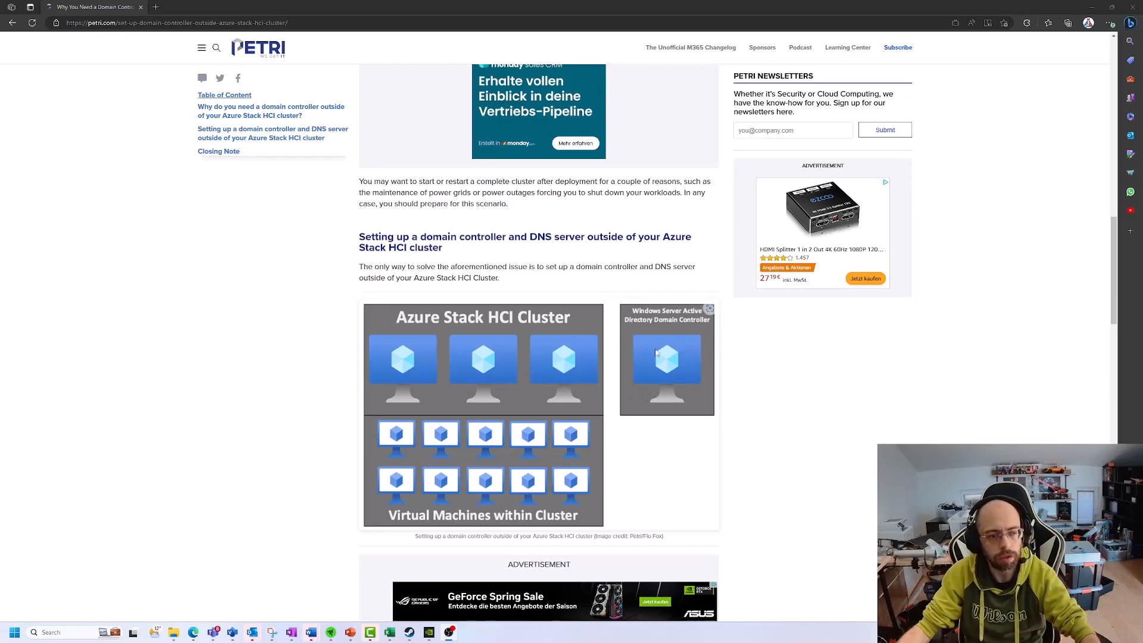
pyautogui.moveTo(658, 376)
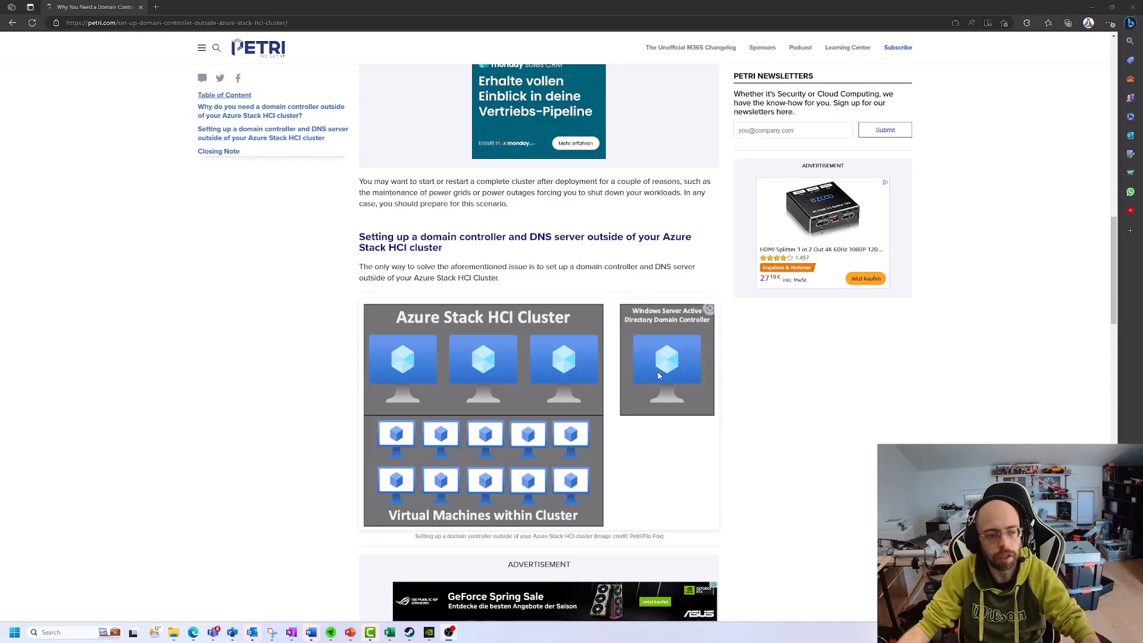
pyautogui.moveTo(539, 379)
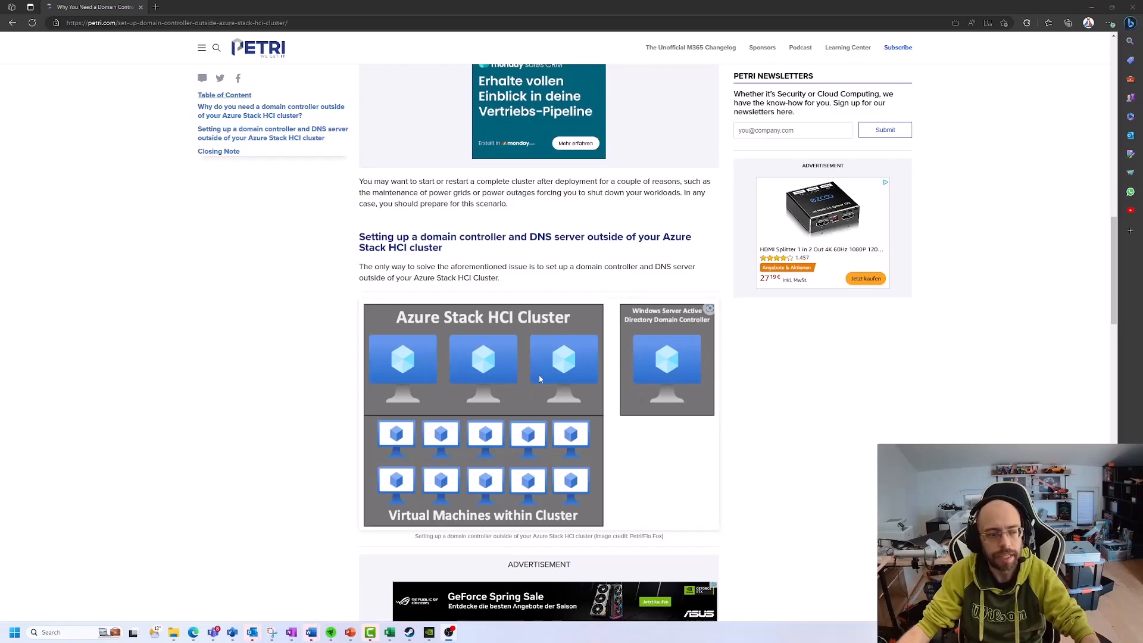
pyautogui.moveTo(632, 432)
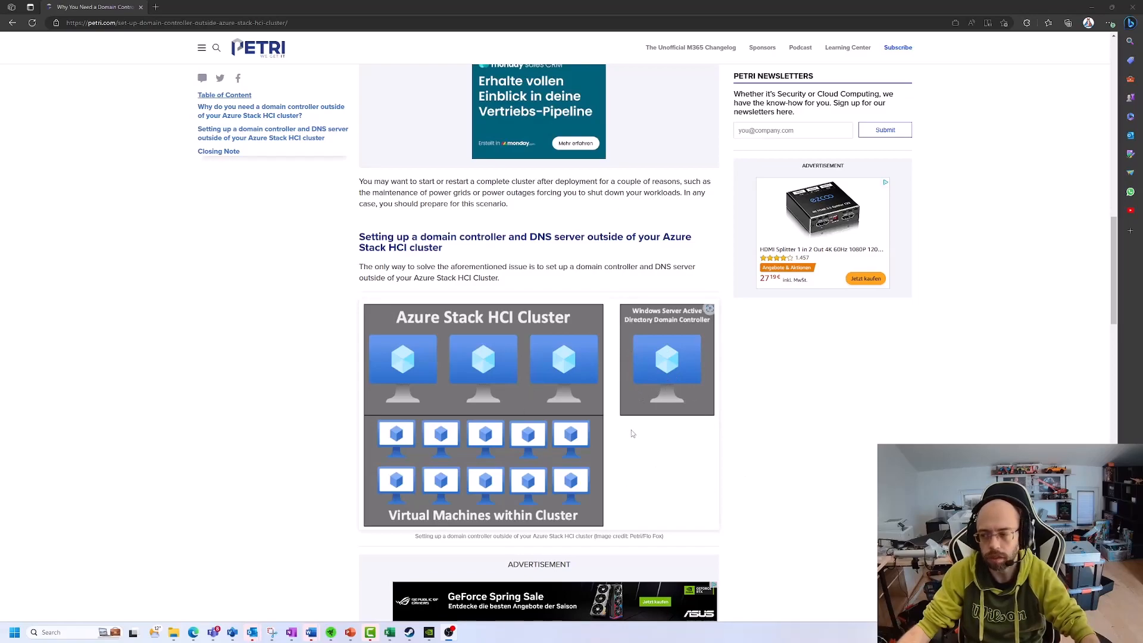
pyautogui.moveTo(633, 426)
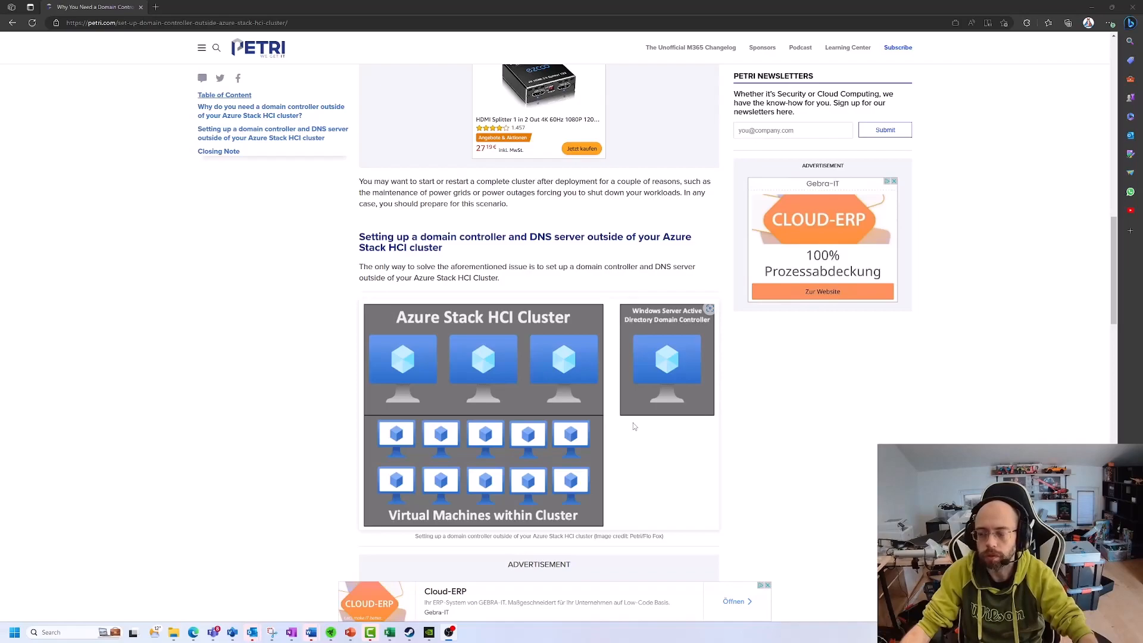
pyautogui.moveTo(602, 425)
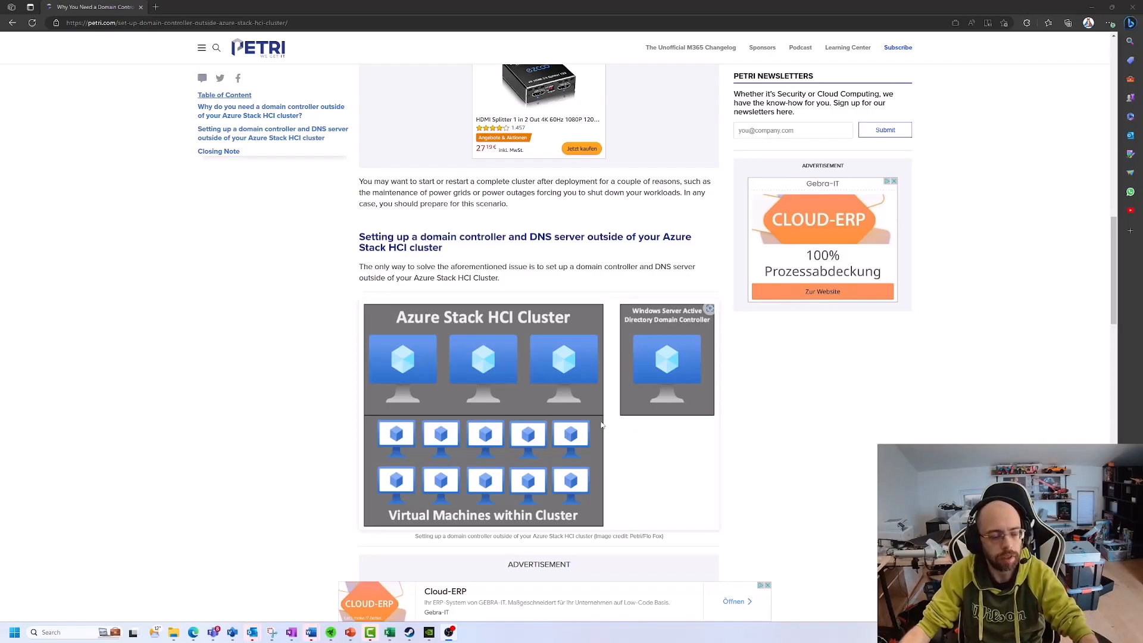
pyautogui.moveTo(724, 493)
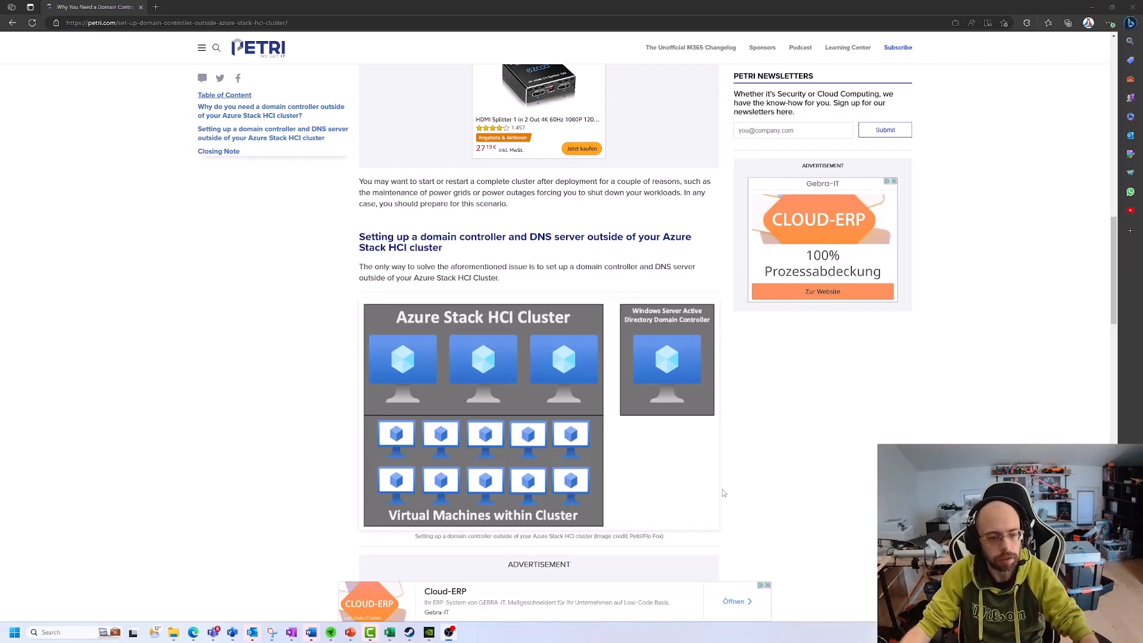
pyautogui.scroll(-3)
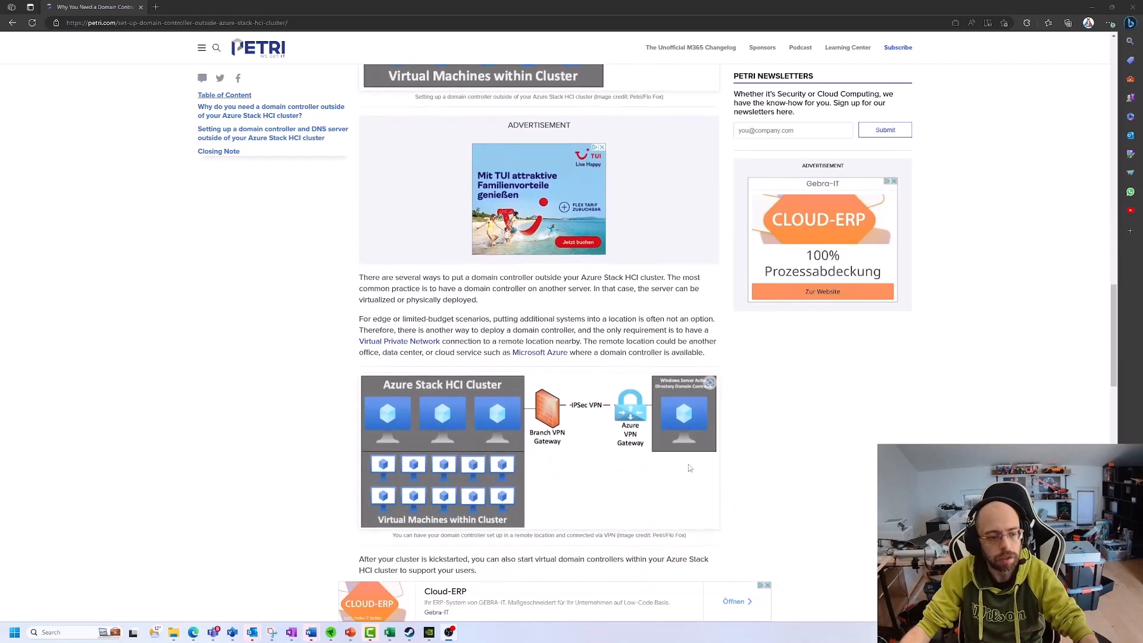
pyautogui.scroll(-3)
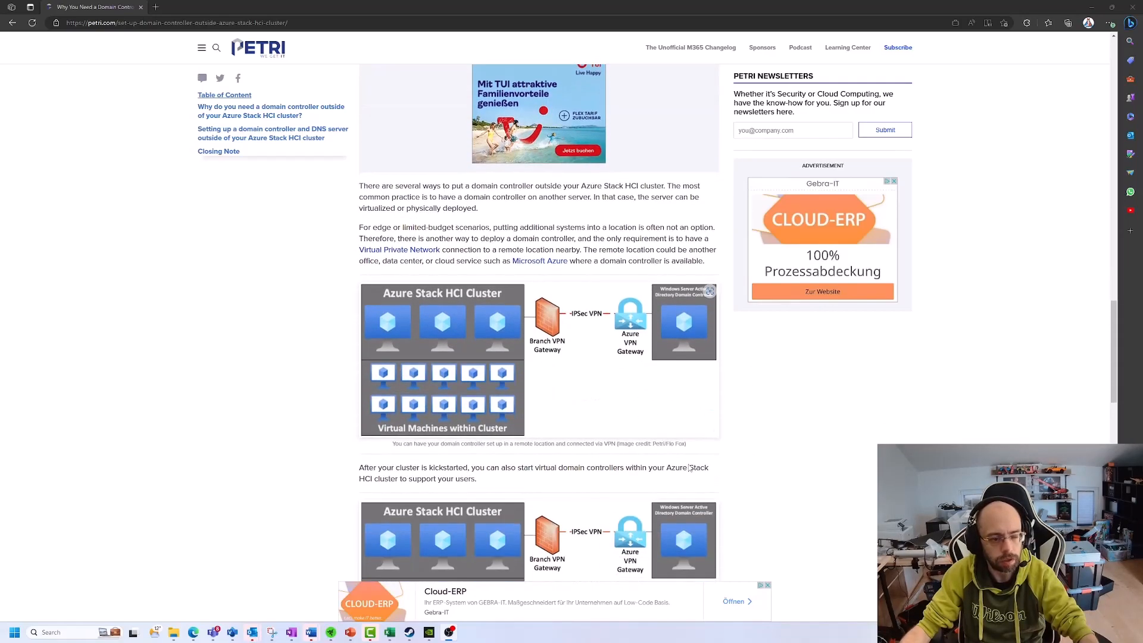
pyautogui.scroll(-3)
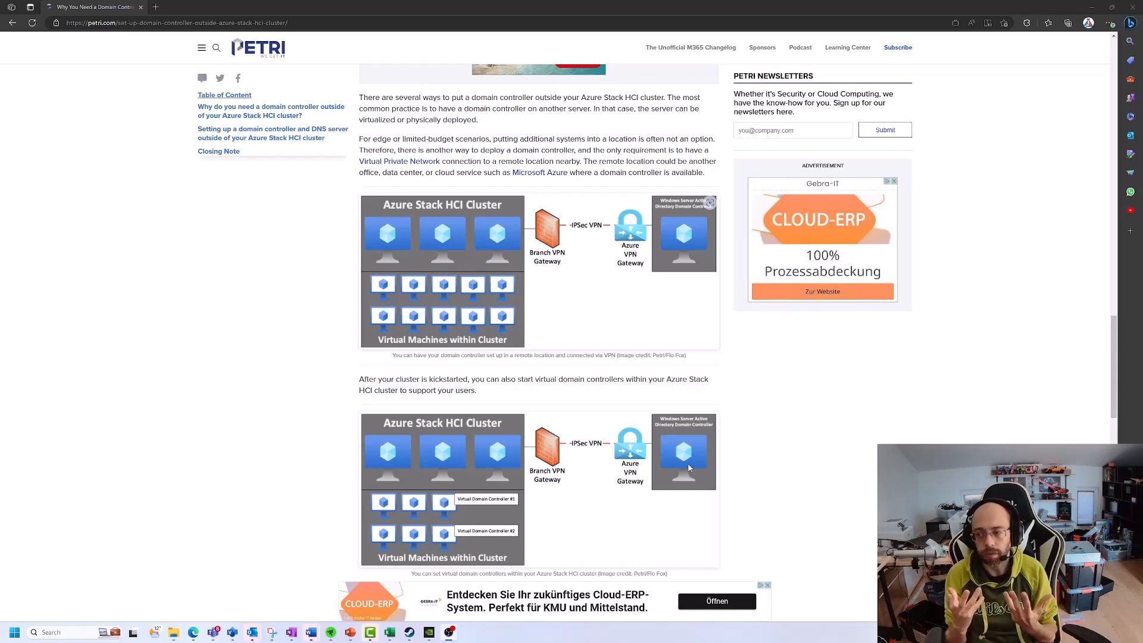
pyautogui.moveTo(492, 525)
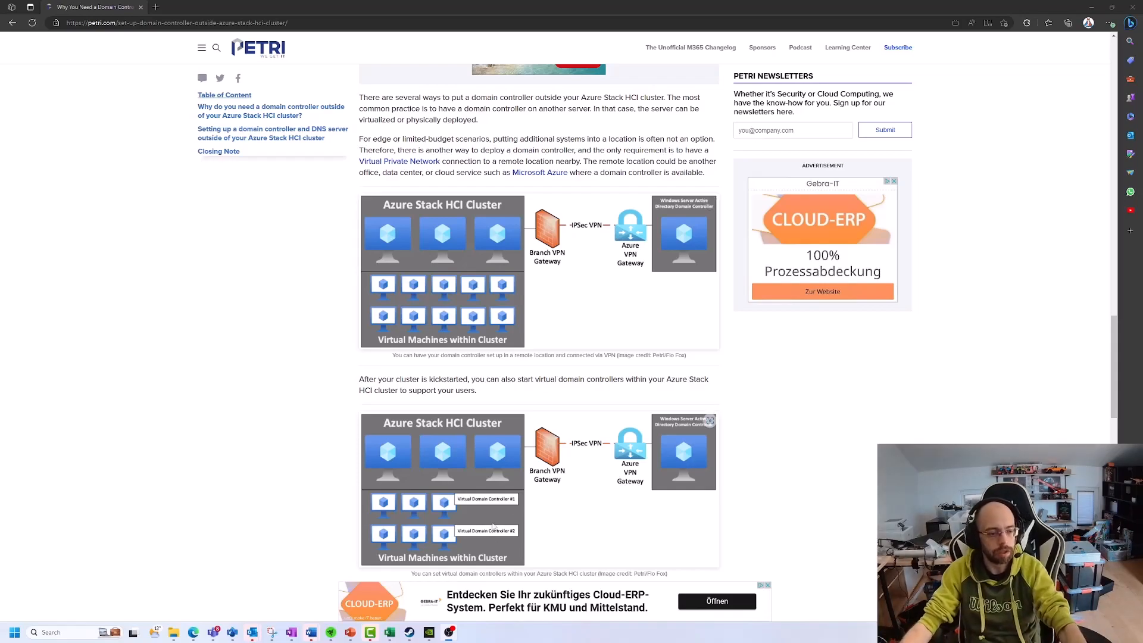
pyautogui.scroll(-3)
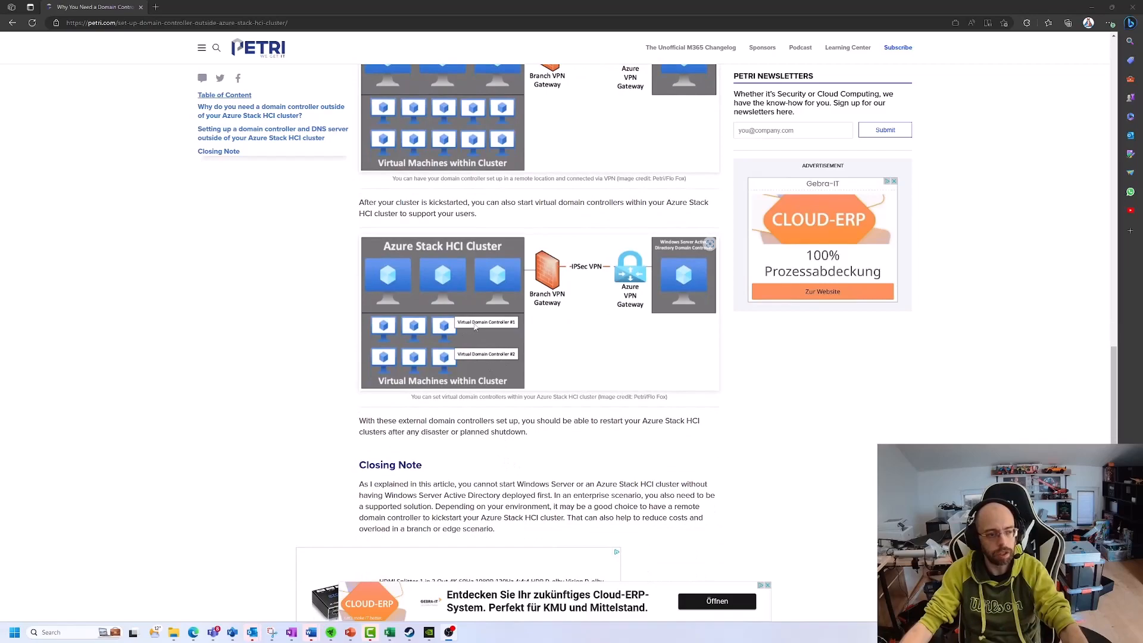
pyautogui.moveTo(463, 347)
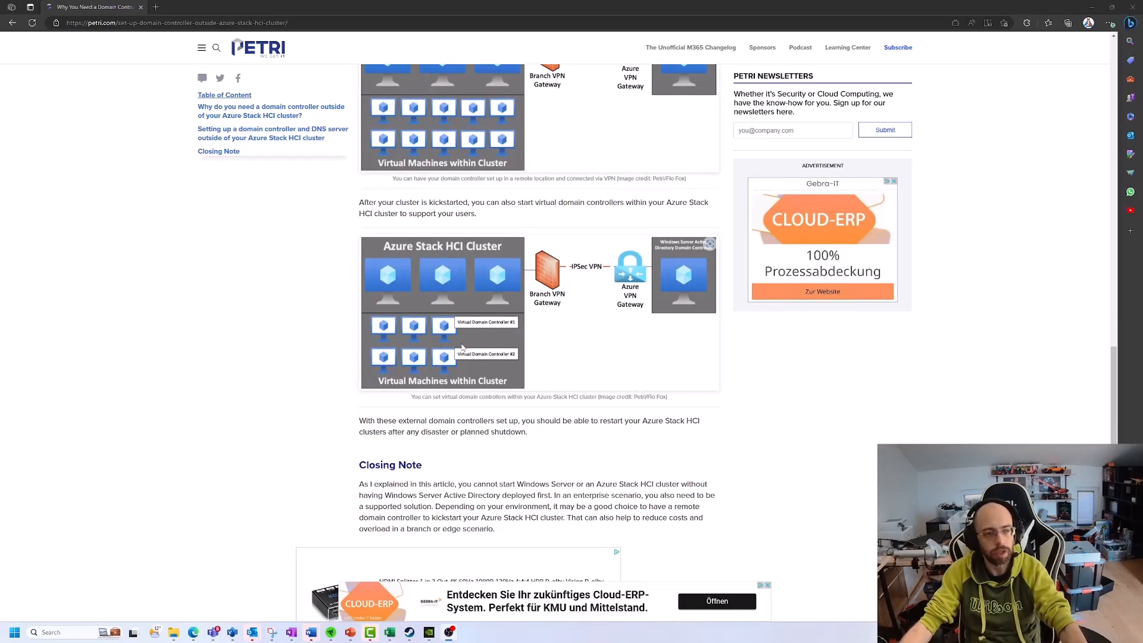